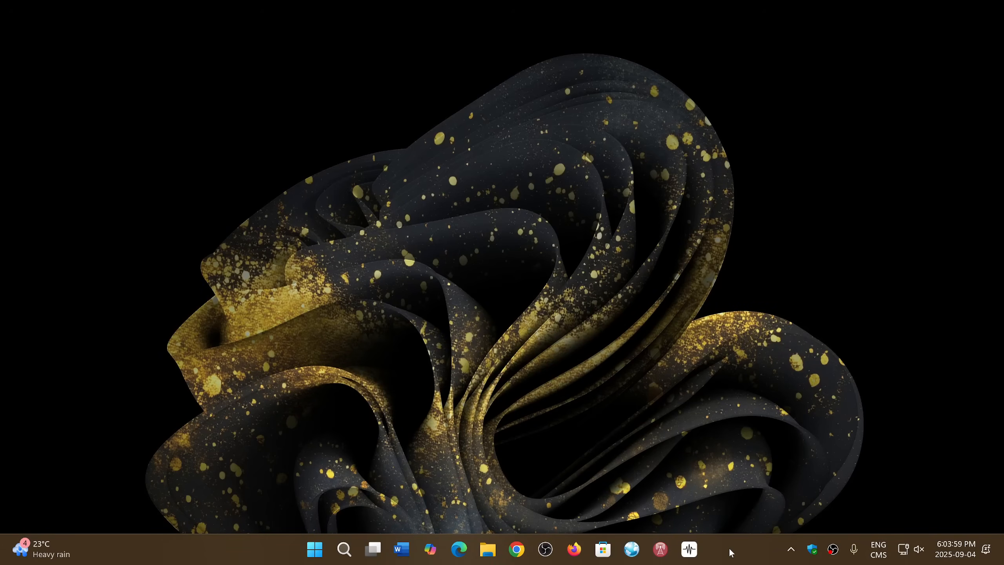
pyautogui.moveTo(425, 465)
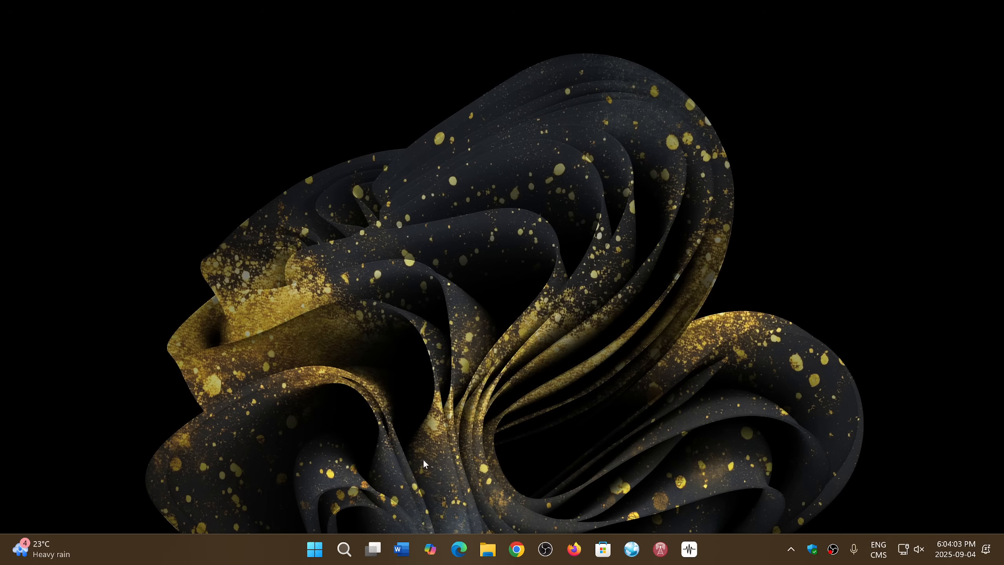
# Launch Task Manager from the Start button's quick link menu
pyautogui.rightClick(313, 549)
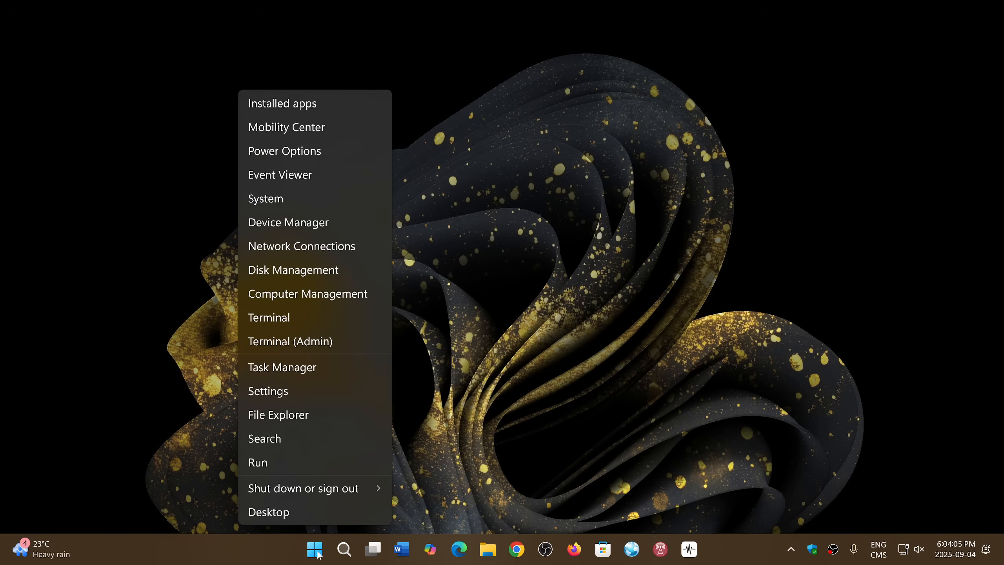
pyautogui.moveTo(306, 477)
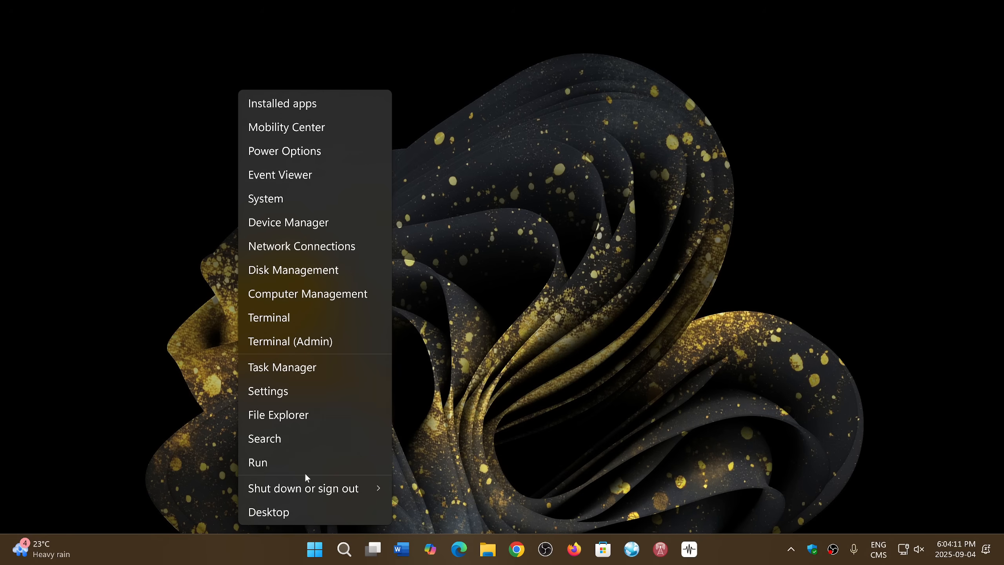
pyautogui.moveTo(325, 363)
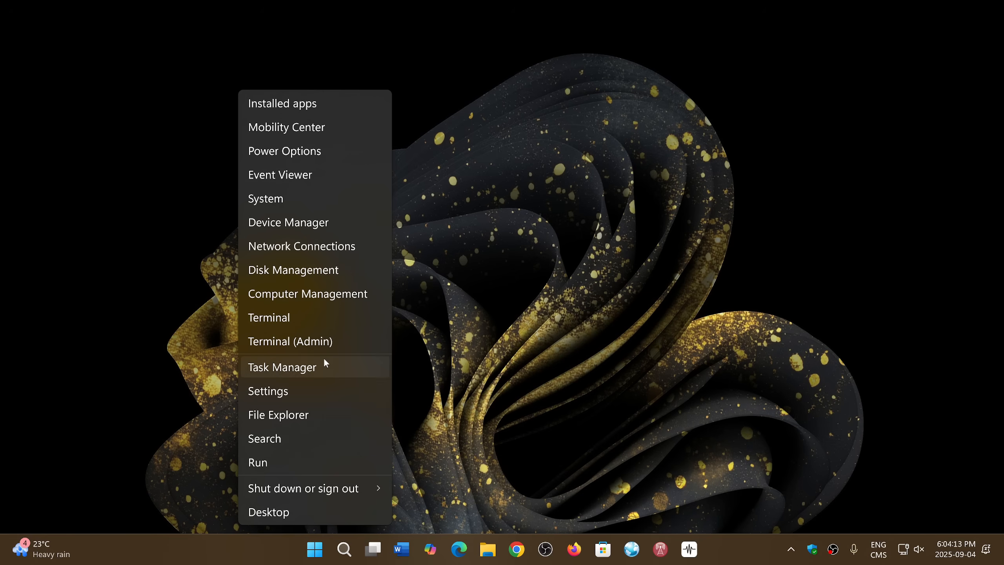
pyautogui.moveTo(338, 144)
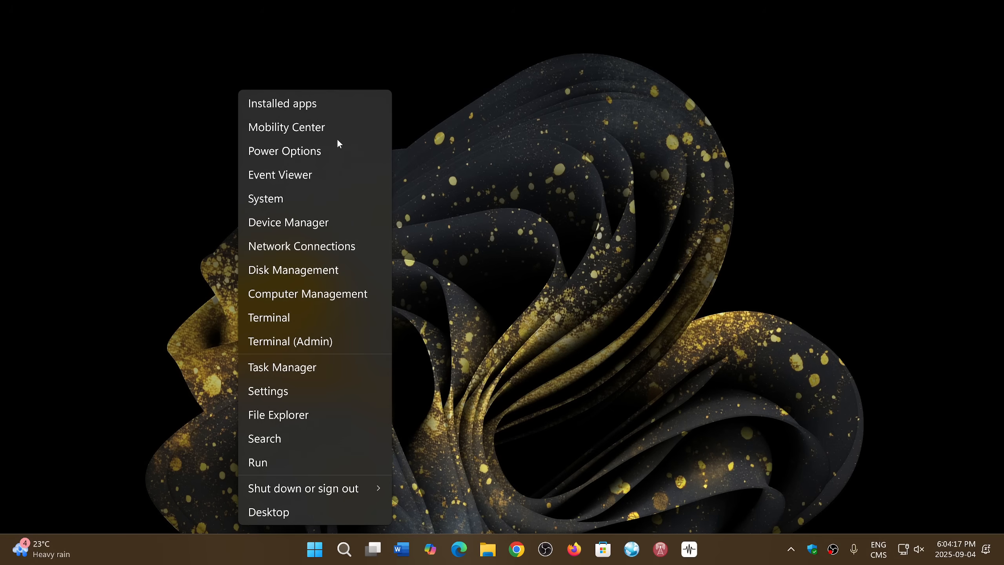
pyautogui.moveTo(344, 197)
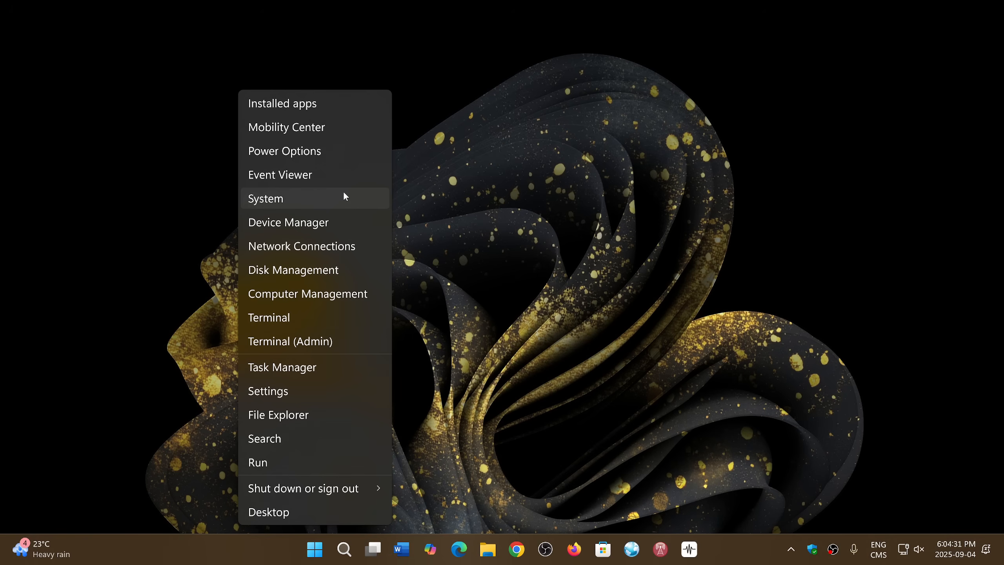
pyautogui.moveTo(322, 341)
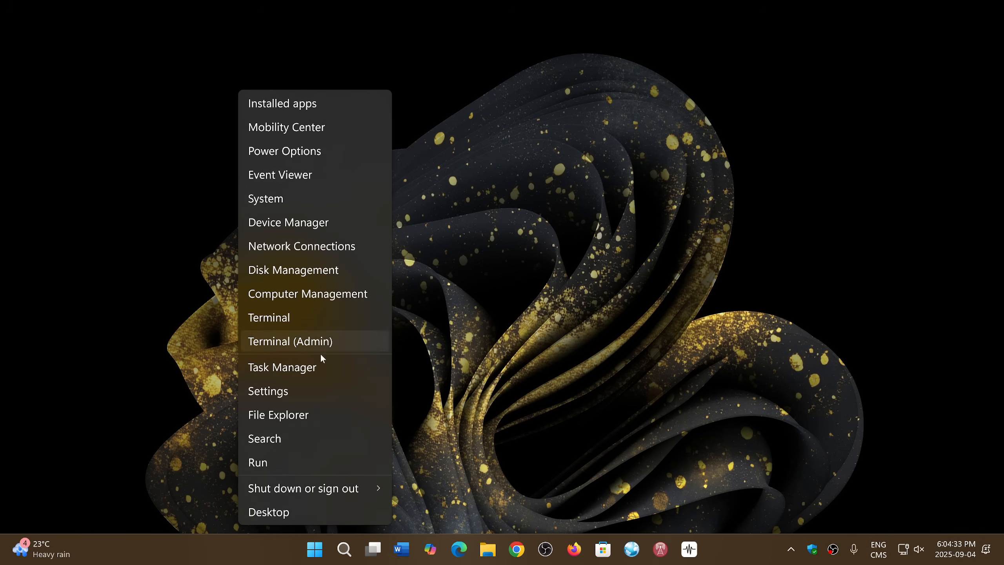
pyautogui.click(289, 341)
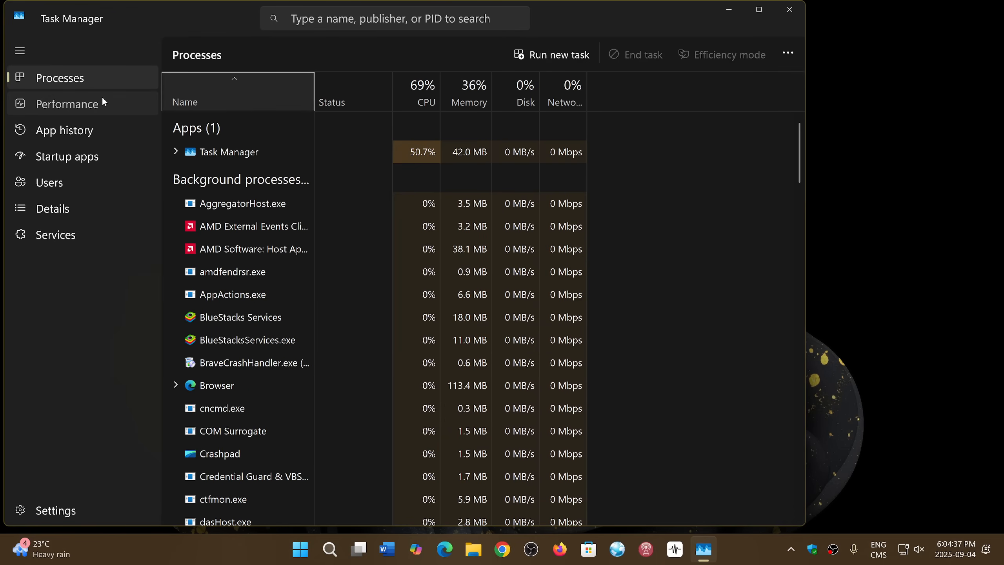
# Review the Disk 0 (C:) SSD graphs on the Performance tab, then close Task Manager
pyautogui.click(67, 104)
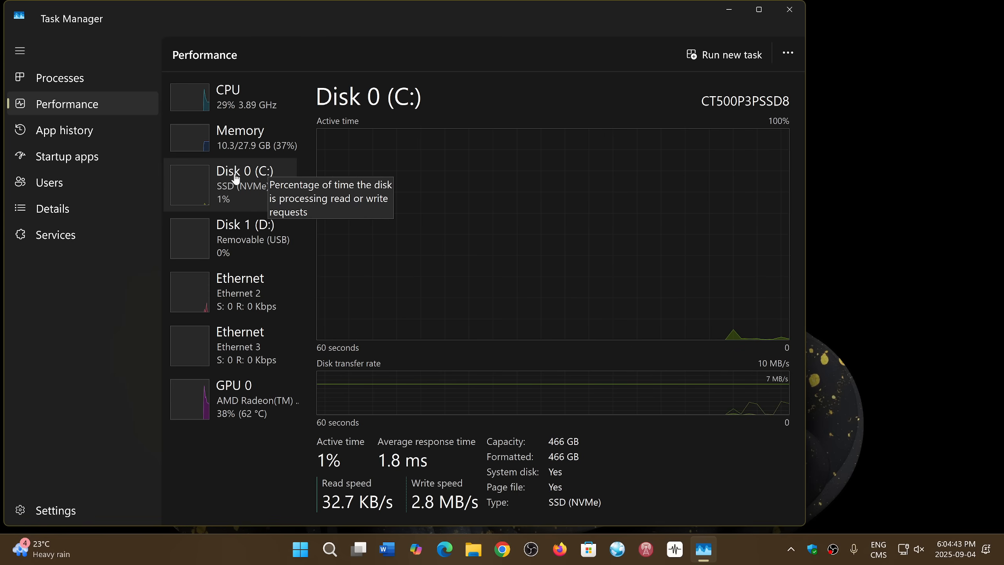
pyautogui.moveTo(876, 333)
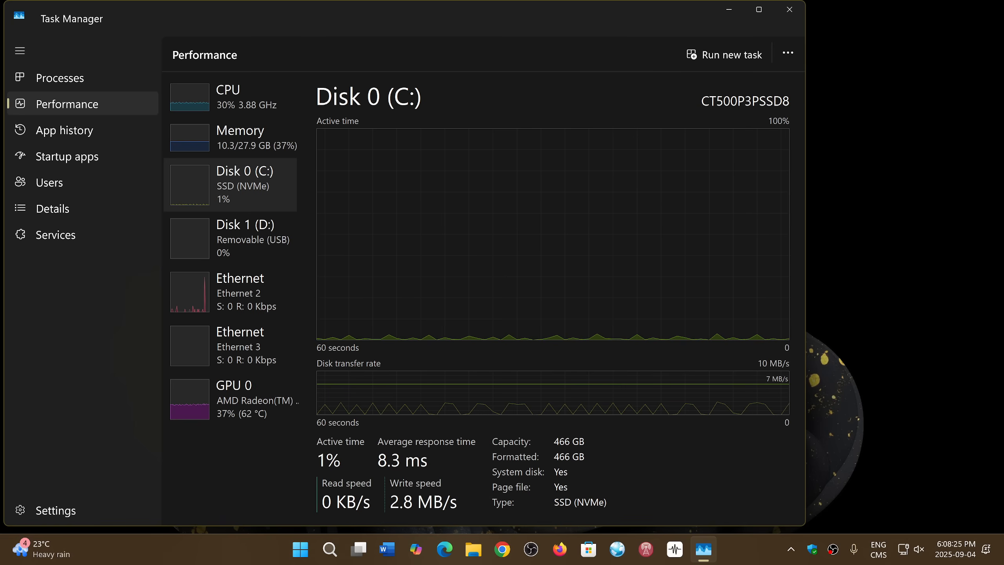
pyautogui.moveTo(861, 82)
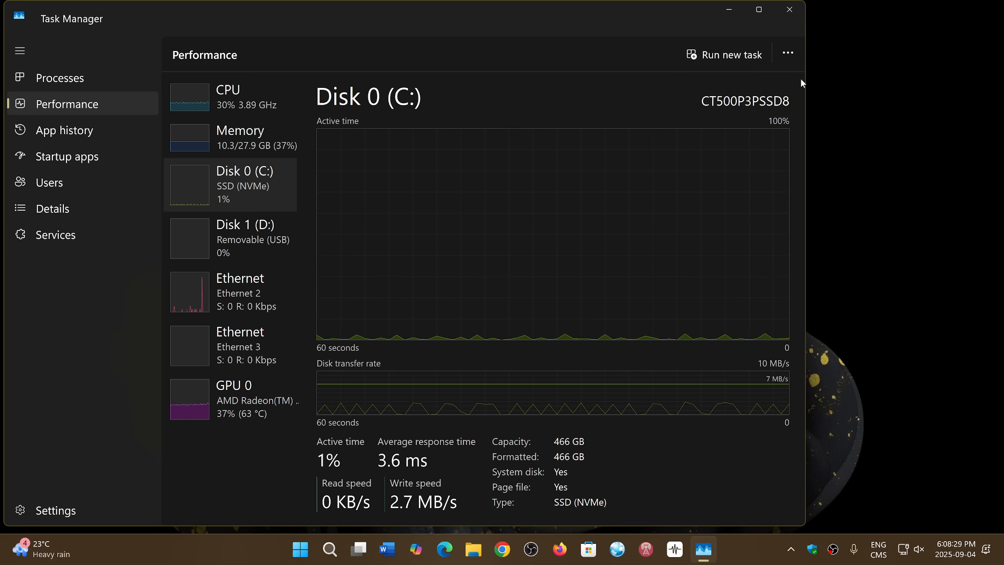
pyautogui.click(789, 9)
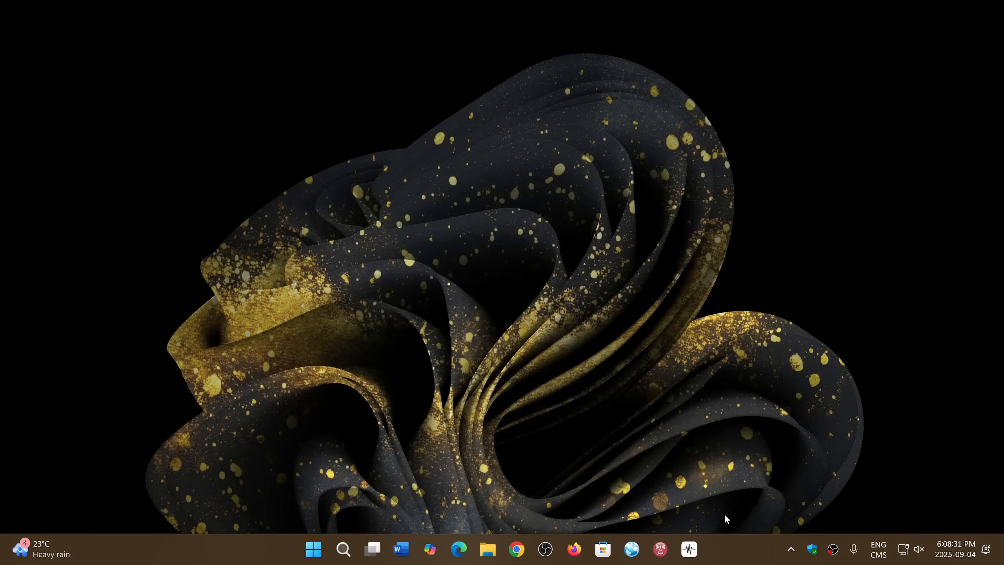